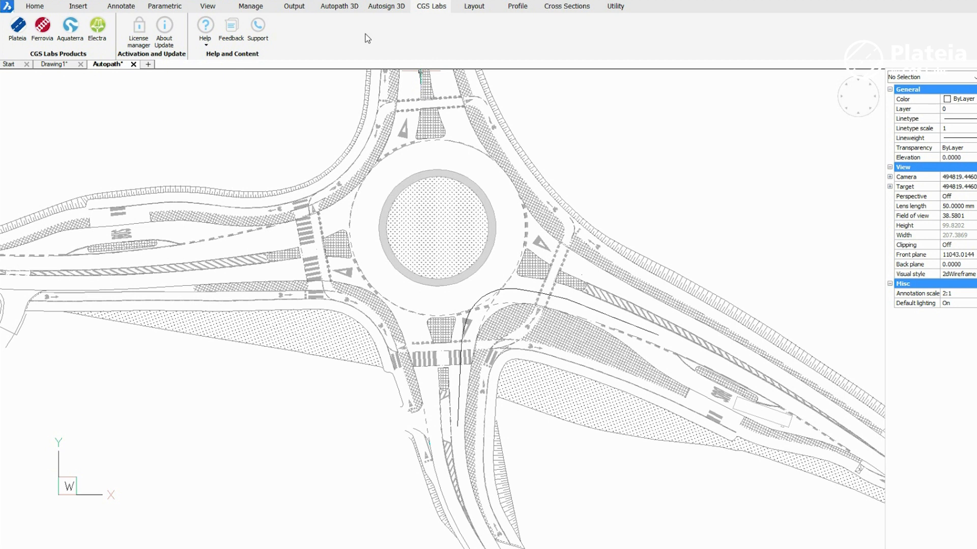
Start an EasyDrive swept path with the Fire Vehicle - Pumper from the west approach.
left_click(338, 6)
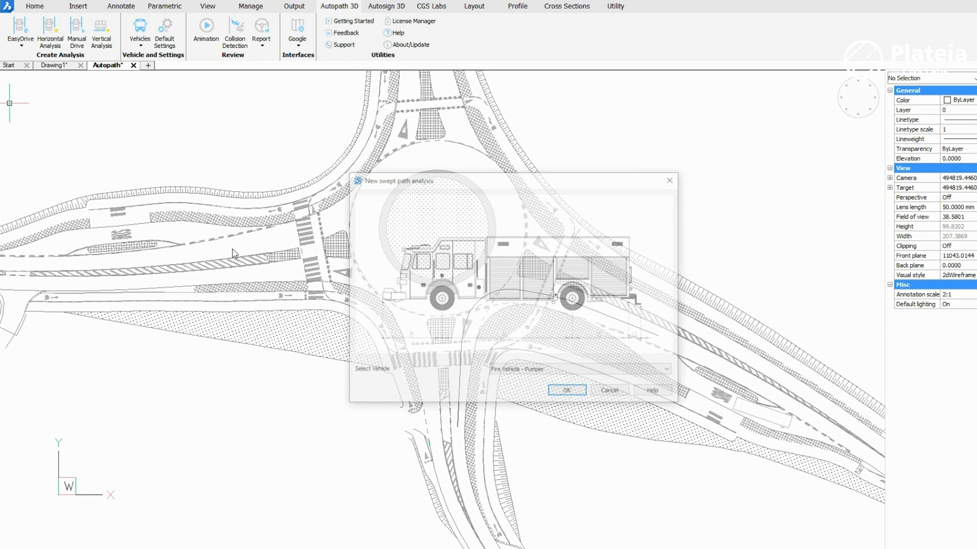
left_click(567, 390)
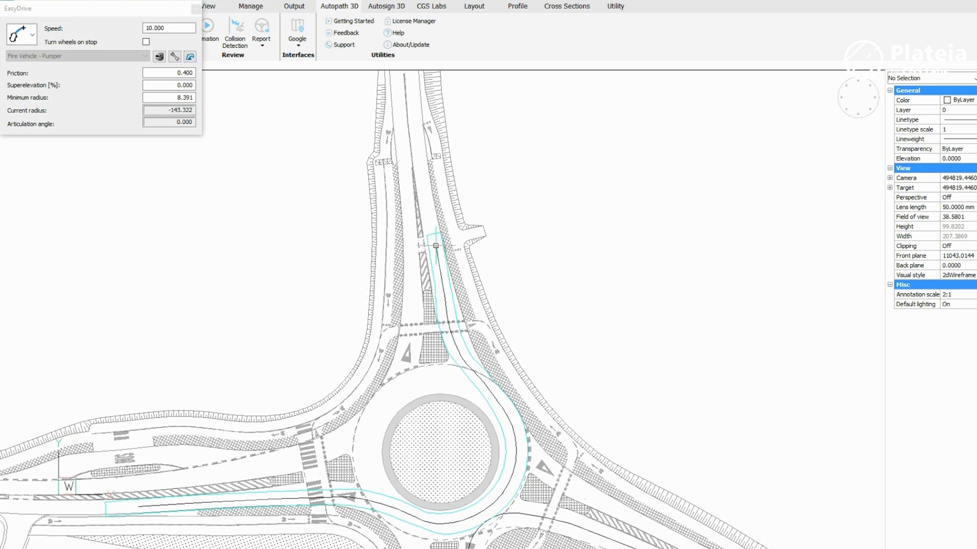
Finish the pumper path at the north exit and play its swept-path animation.
left_click(206, 27)
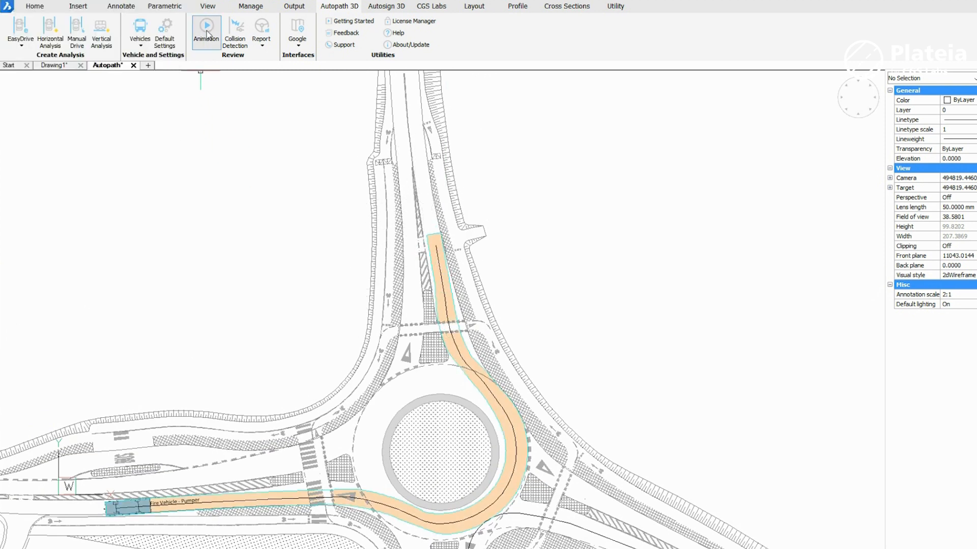
left_click(206, 30)
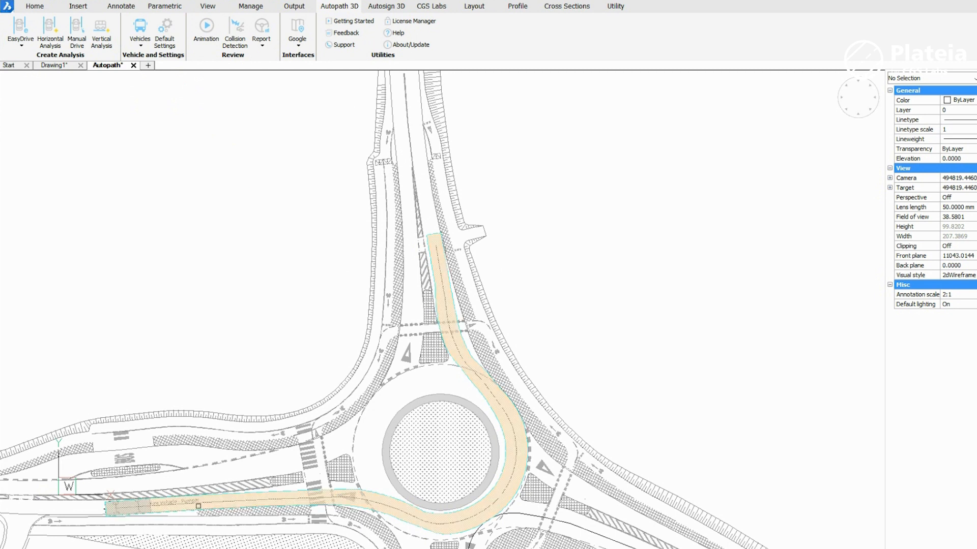
left_click(205, 35)
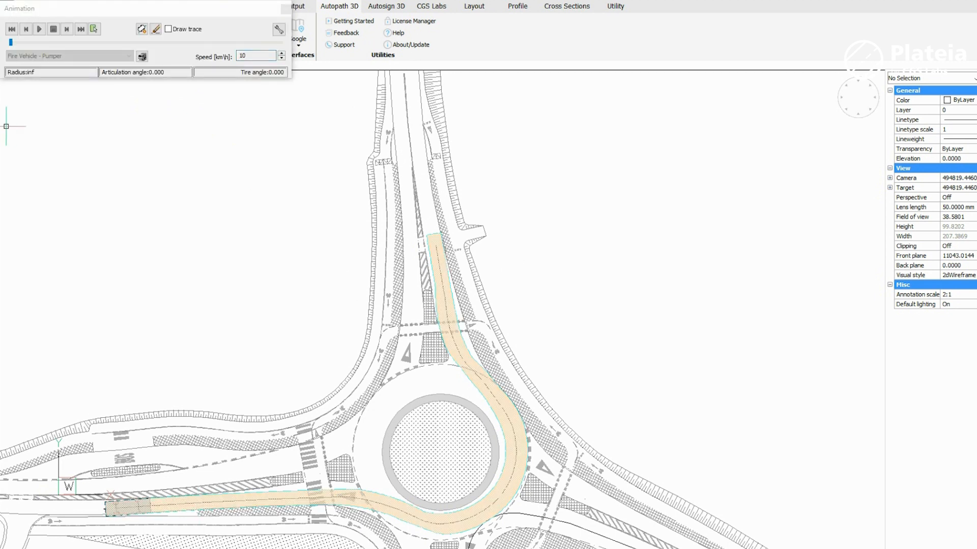
left_click(39, 28)
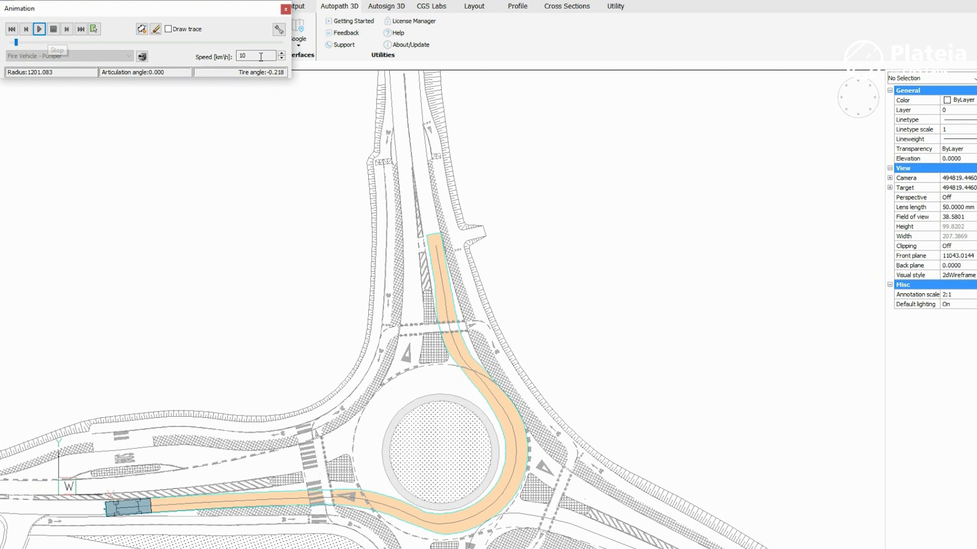
Raise the animation speed several times while the pumper circles the roundabout.
left_click(281, 54)
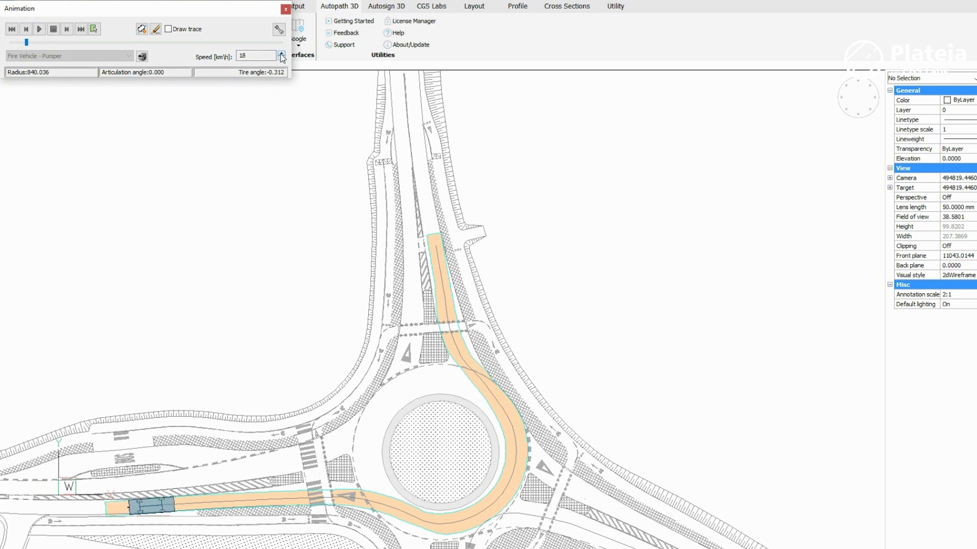
left_click(281, 53)
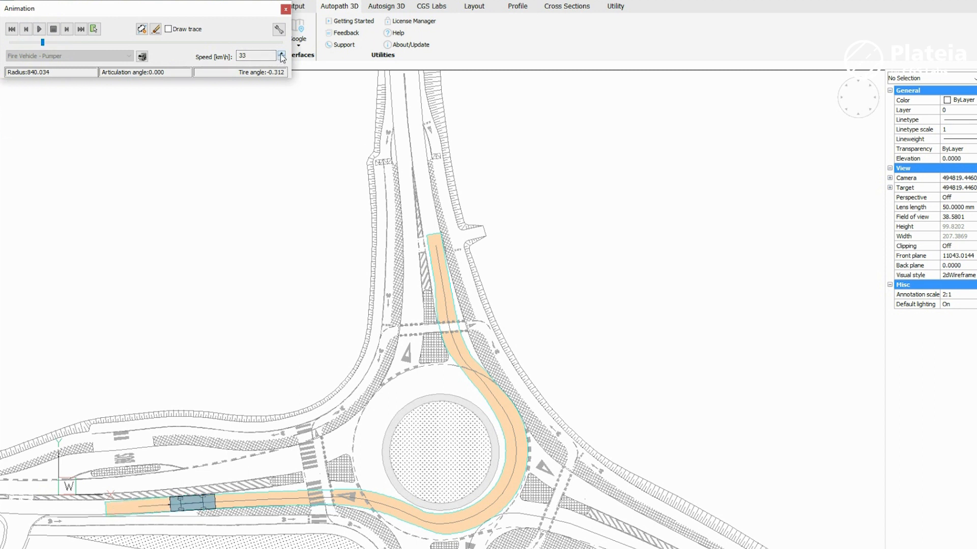
left_click(281, 54)
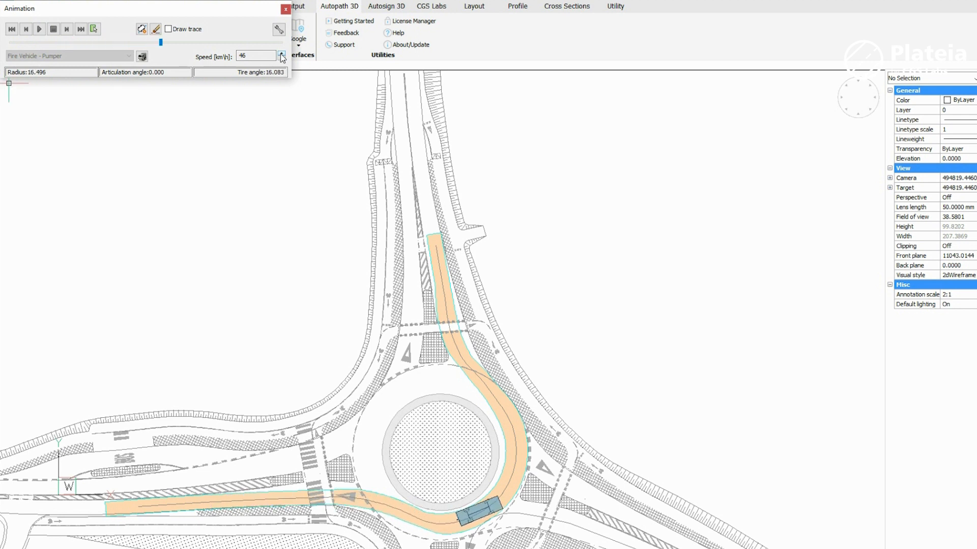
left_click(39, 28)
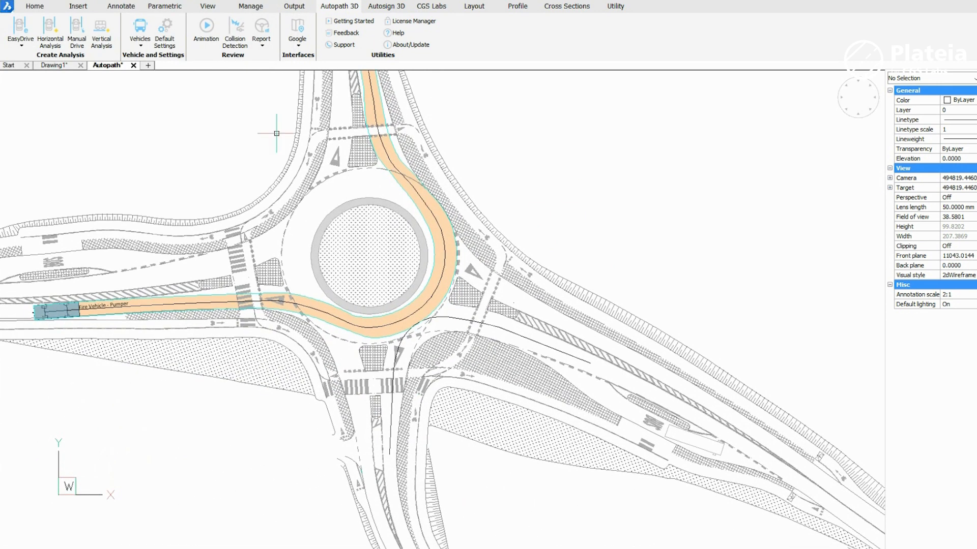
Run a second pumper swept path from the south approach to the east exit and animate it.
left_click(50, 29)
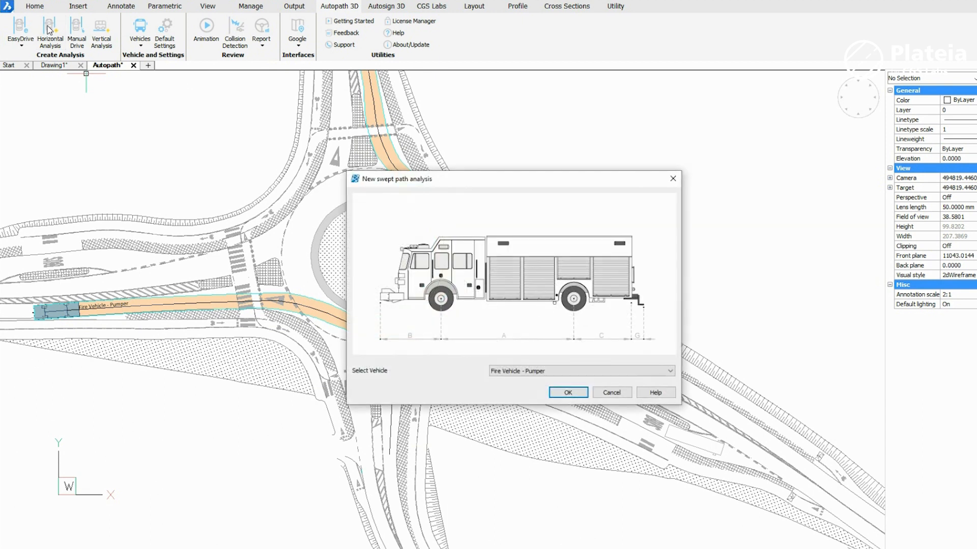
left_click(567, 393)
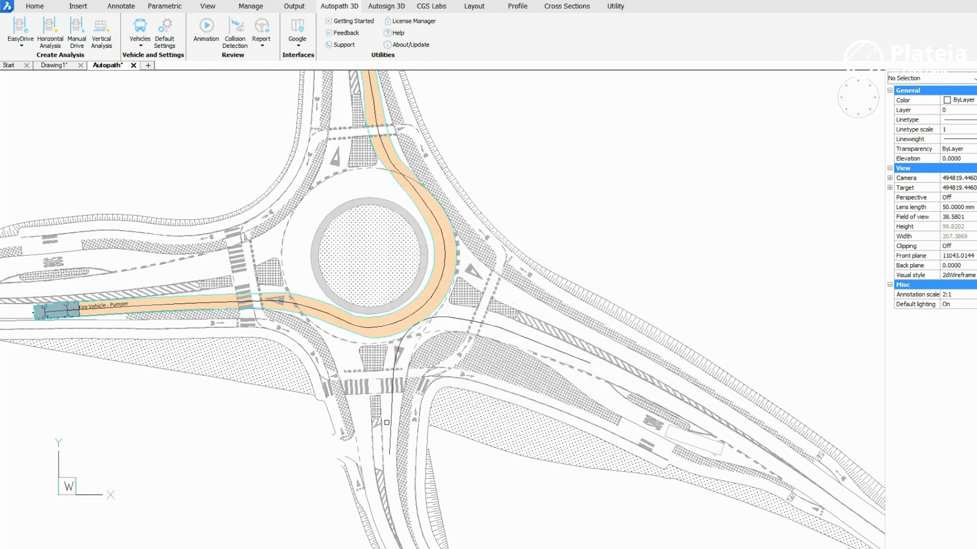
left_click(206, 32)
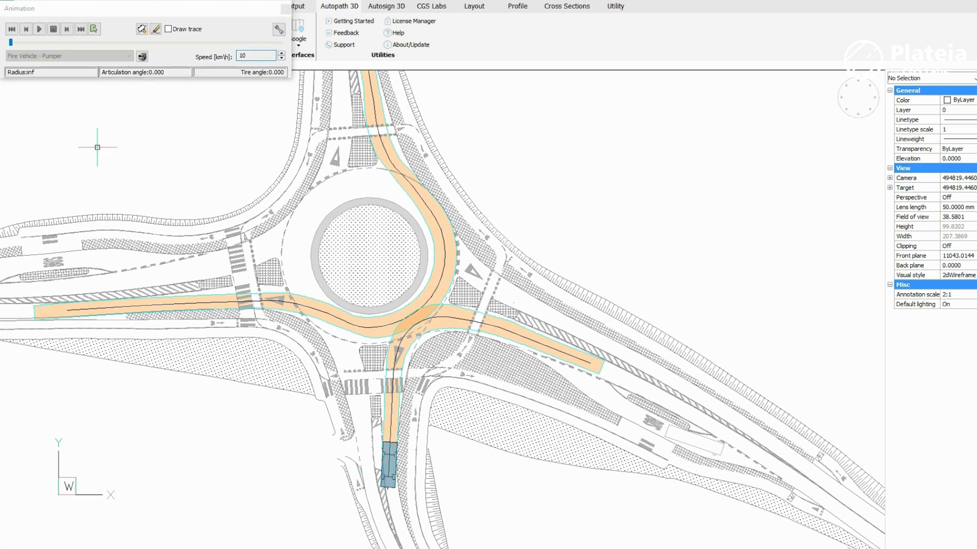
left_click(39, 29)
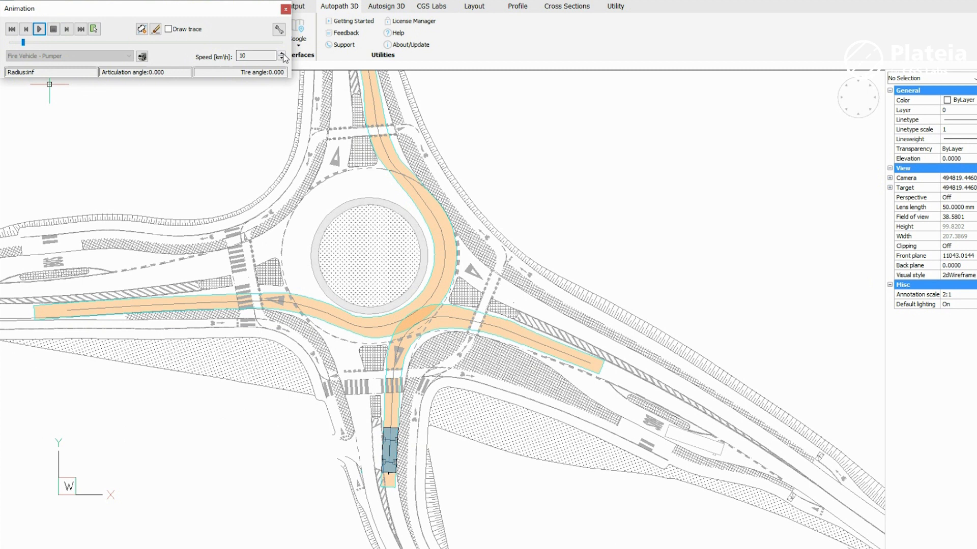
left_click(282, 53)
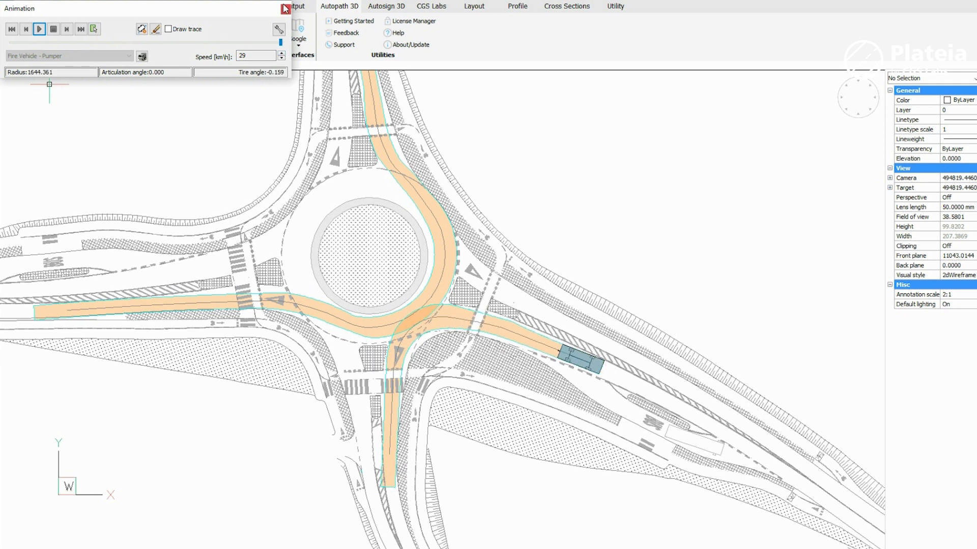
left_click(284, 8)
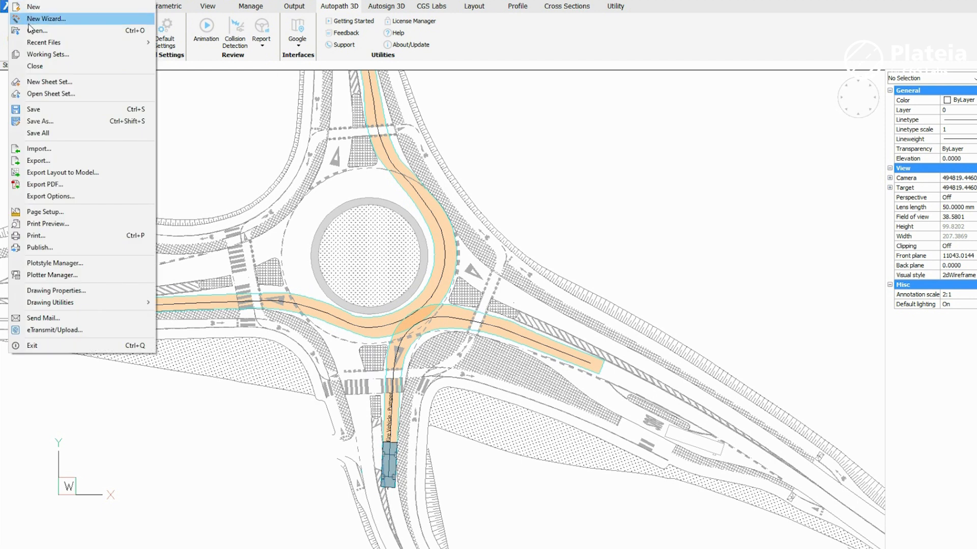
Load the Vertical2.dwg ramp section drawing.
left_click(37, 30)
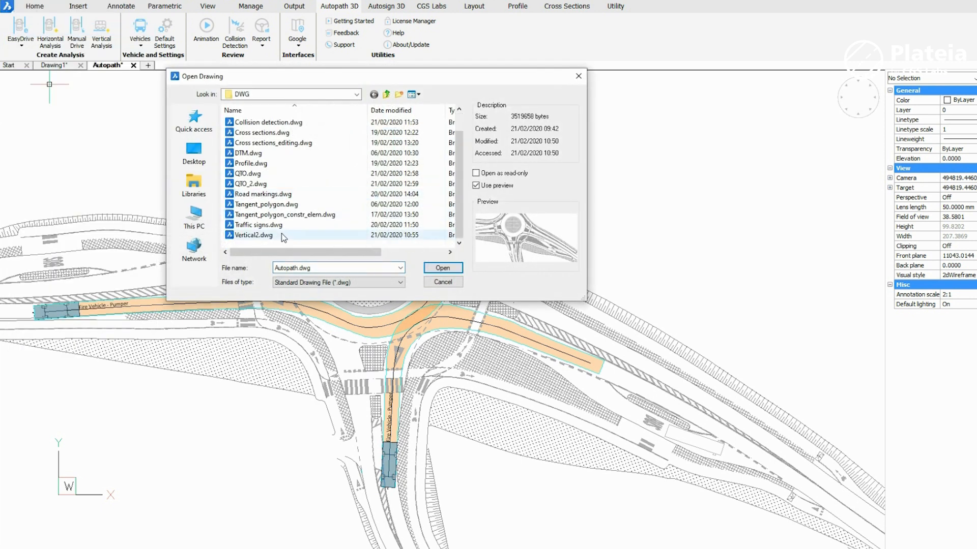
left_click(443, 267)
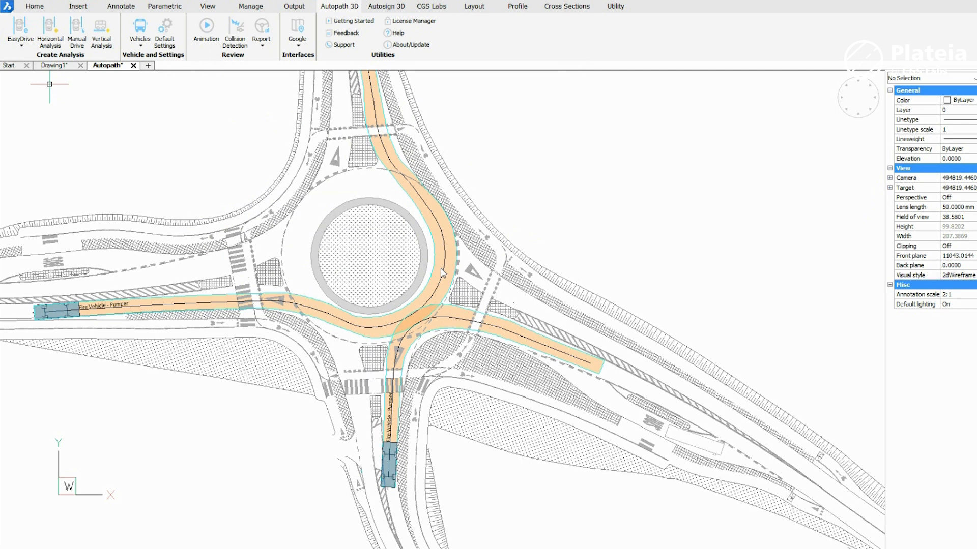
left_click(161, 65)
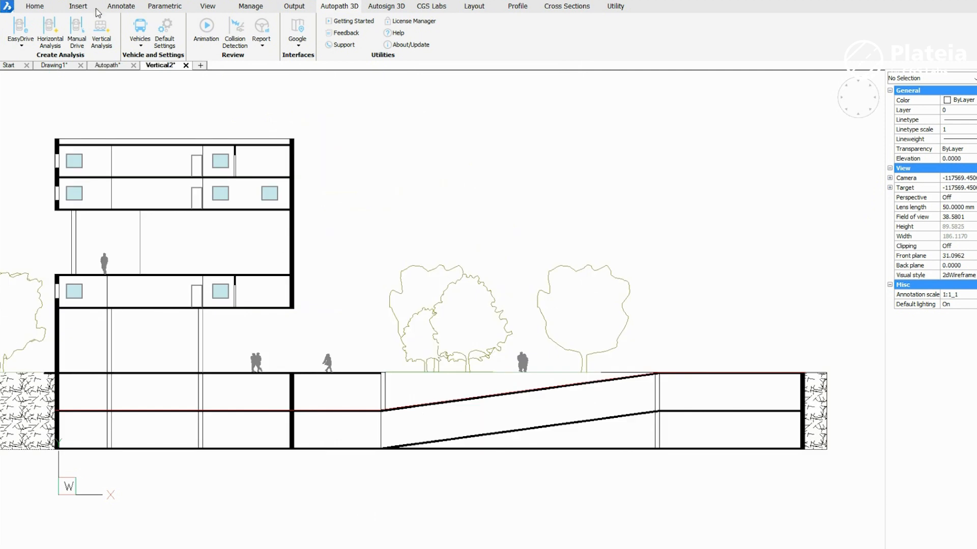
Run a vertical swept path of the pumper along the ramp route.
left_click(139, 30)
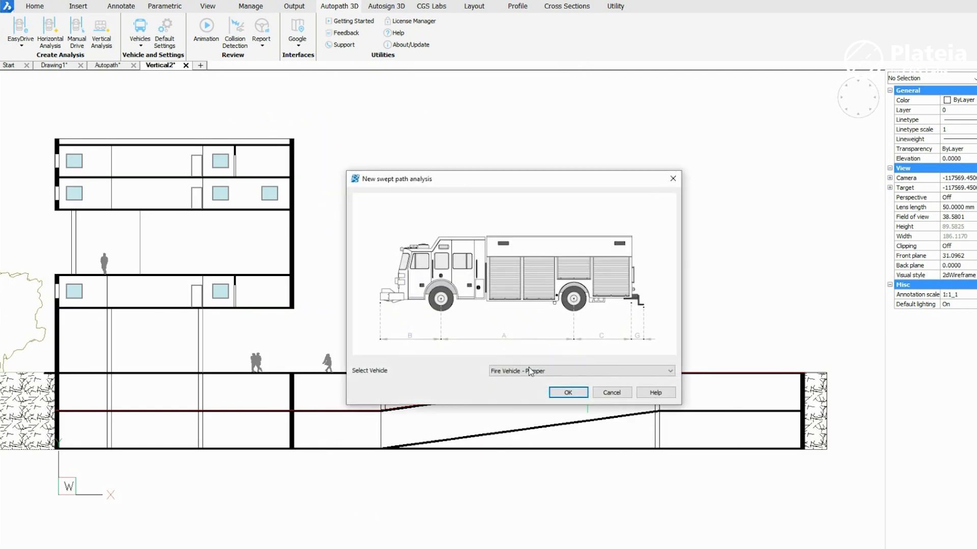
left_click(566, 392)
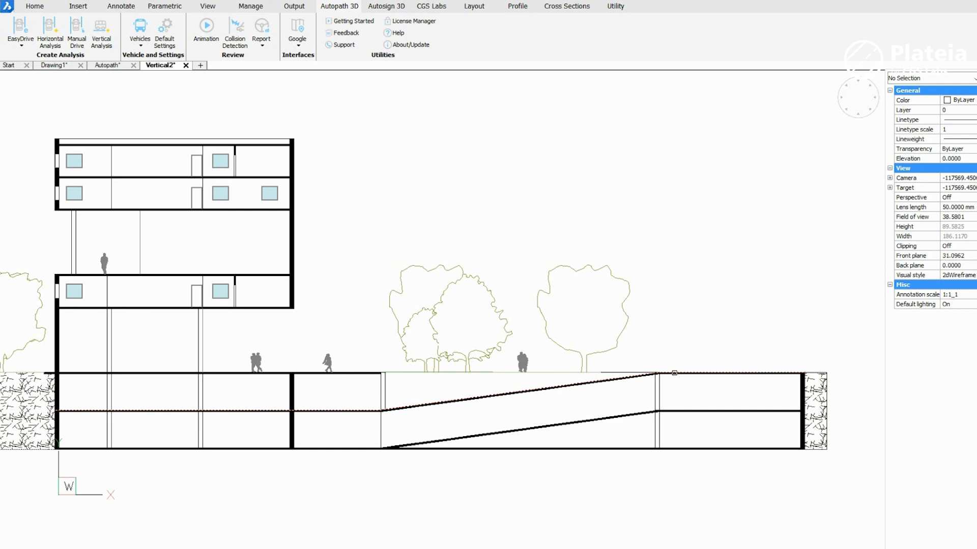
left_click(206, 28)
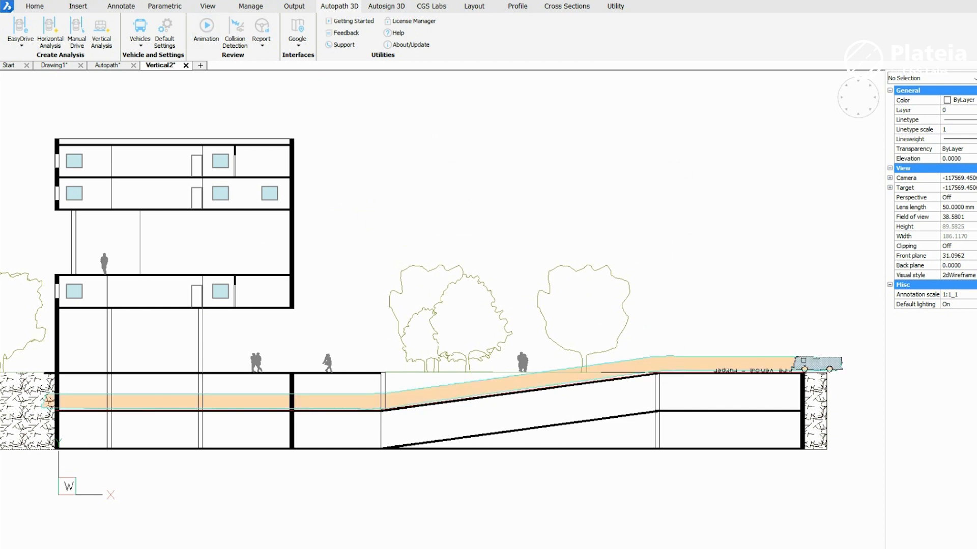
left_click(206, 28)
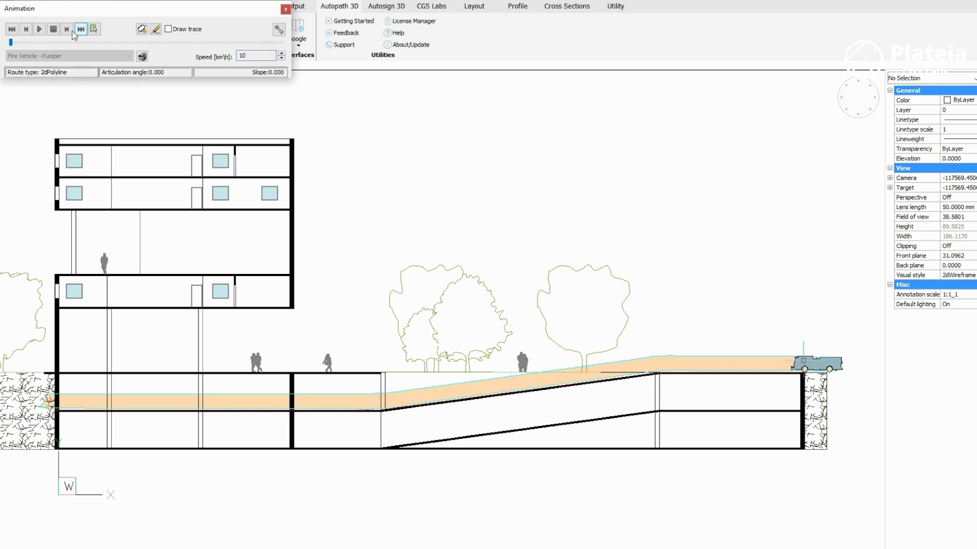
Animate the pumper down the ramp at increased speed, then close the animation.
left_click(280, 53)
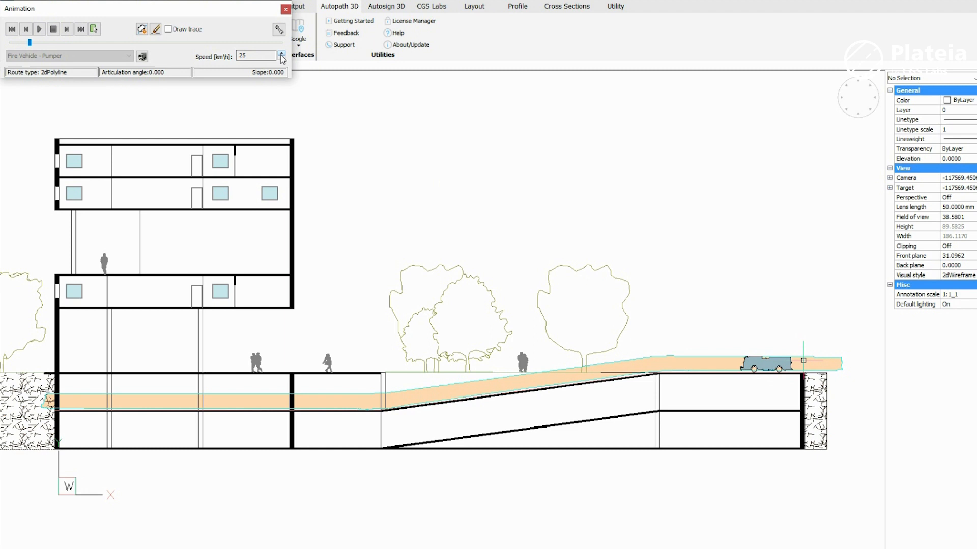
left_click(280, 53)
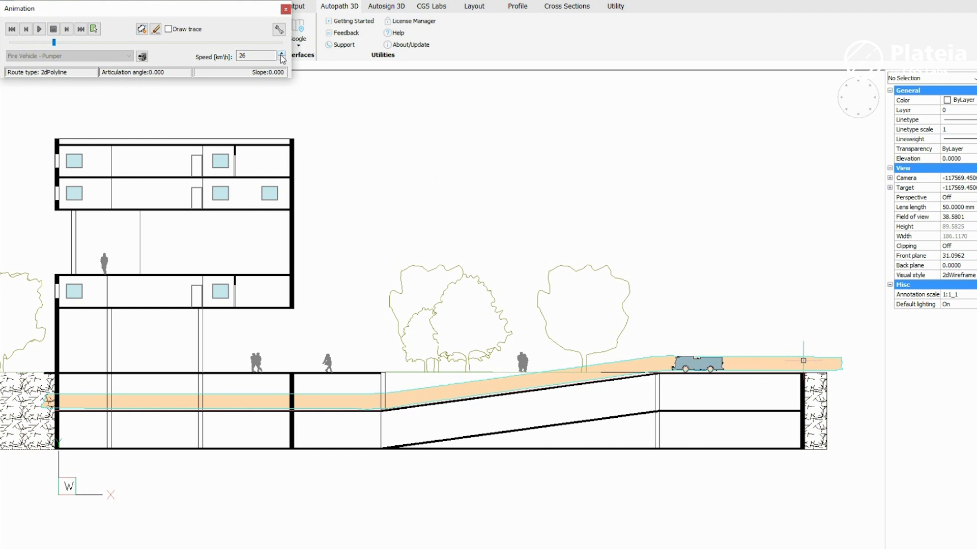
left_click(38, 28)
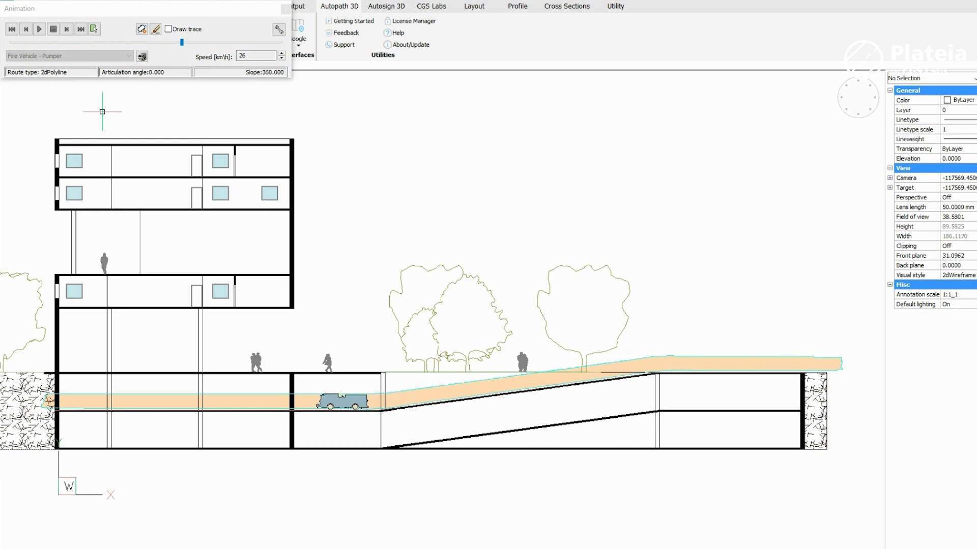
left_click(39, 29)
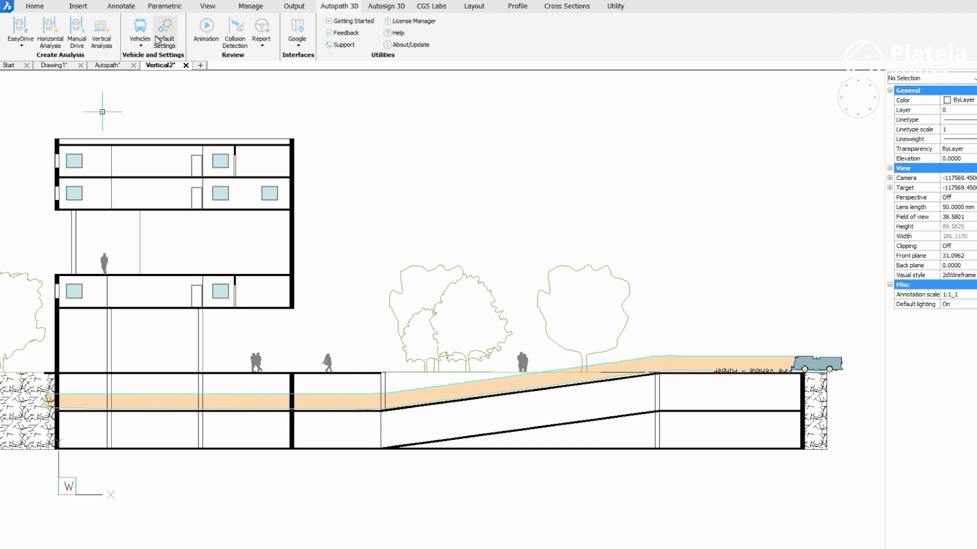
In the PICK-UP_TRUCK library choose Toyota Hilux Extra Cab 2016 as base for a new vehicle.
left_click(140, 30)
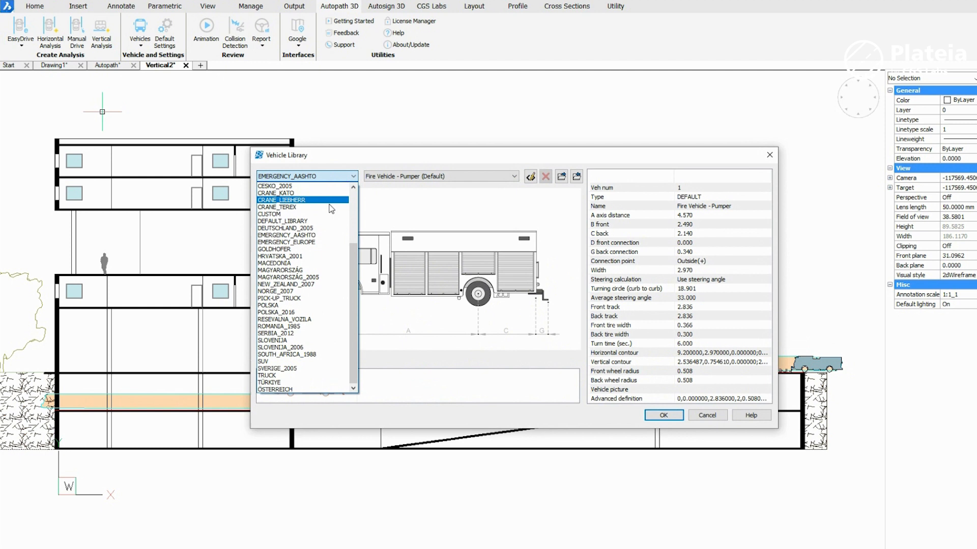
left_click(302, 291)
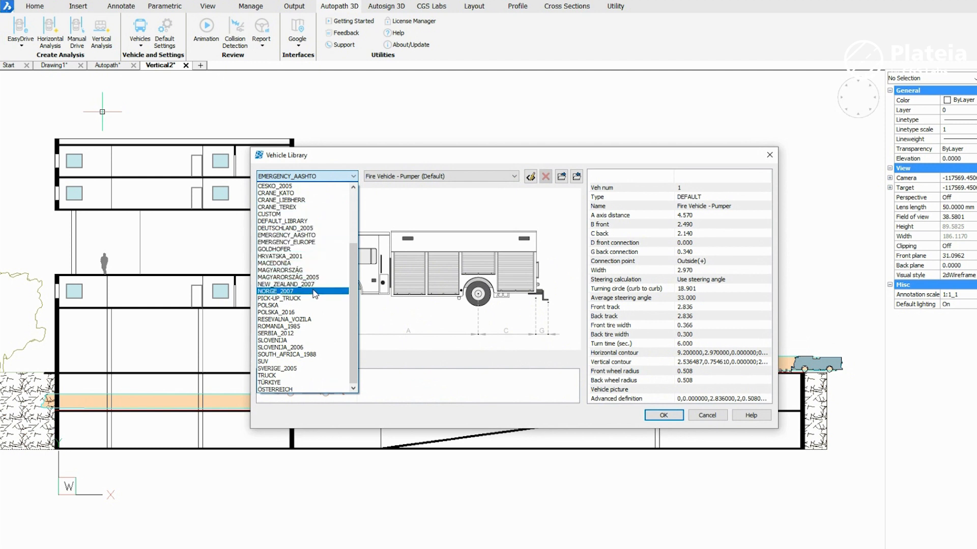
left_click(279, 298)
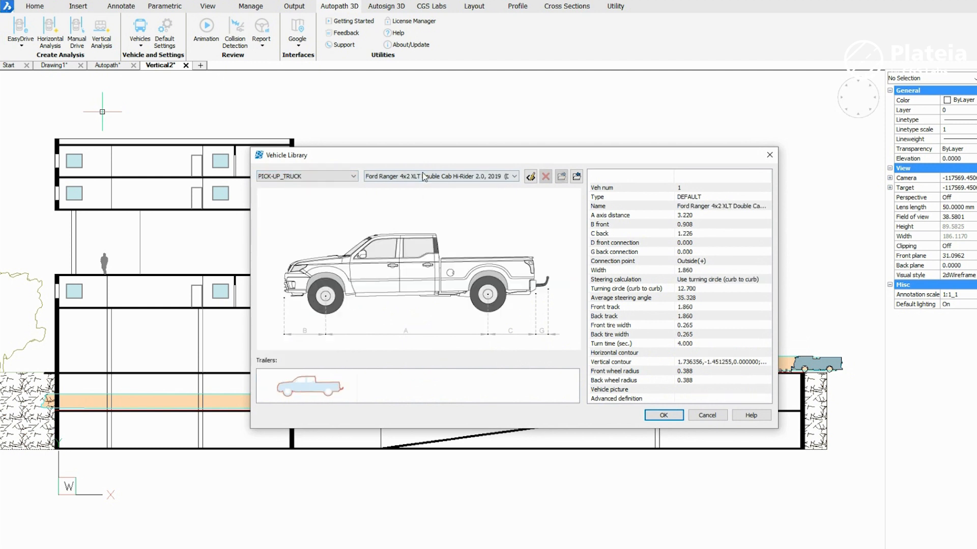
left_click(441, 176)
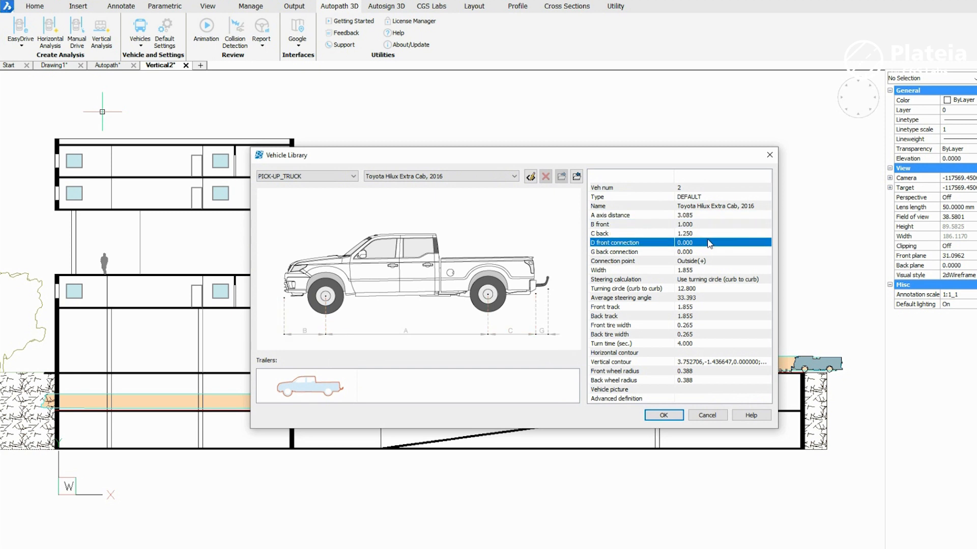
left_click(529, 176)
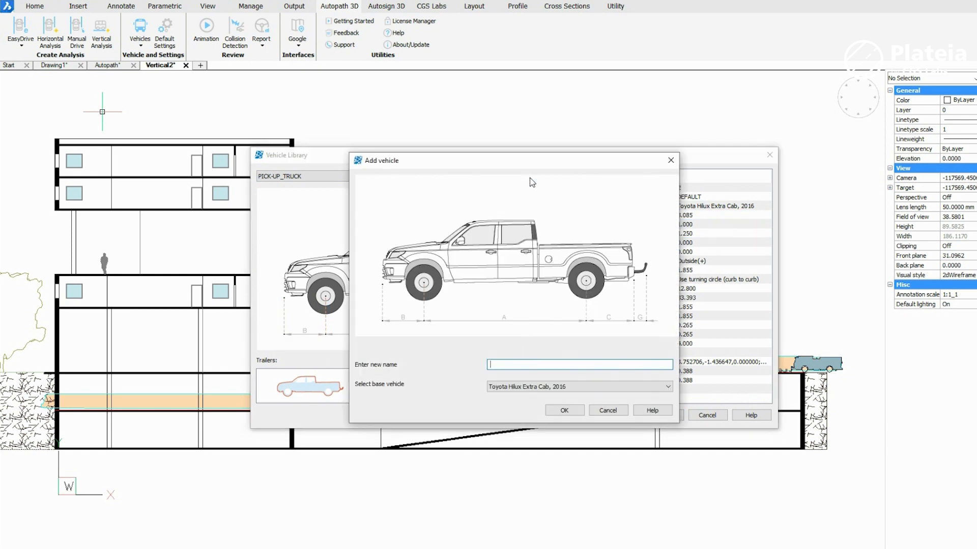
Name the new vehicle test and set B front 1.200, C back 1.350.
type("test")
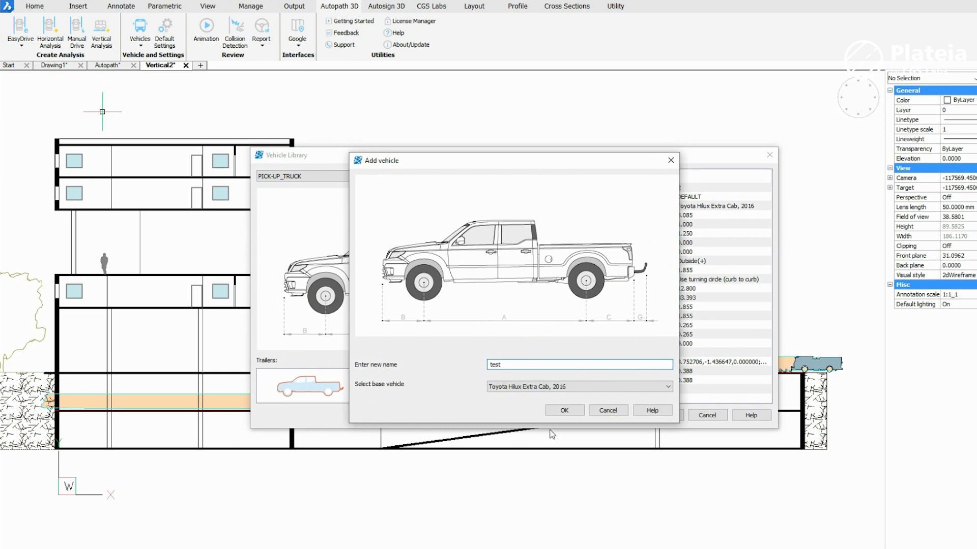
left_click(563, 410)
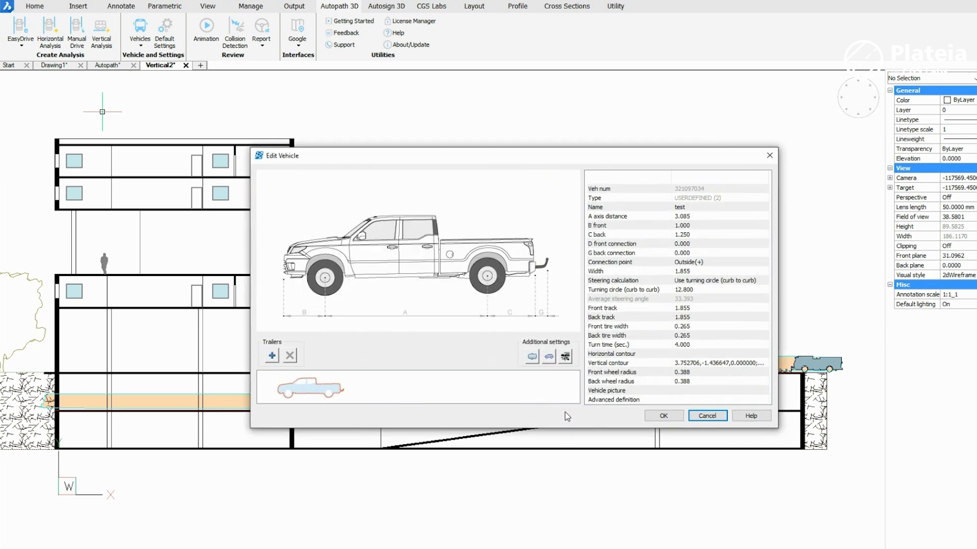
left_click(629, 215)
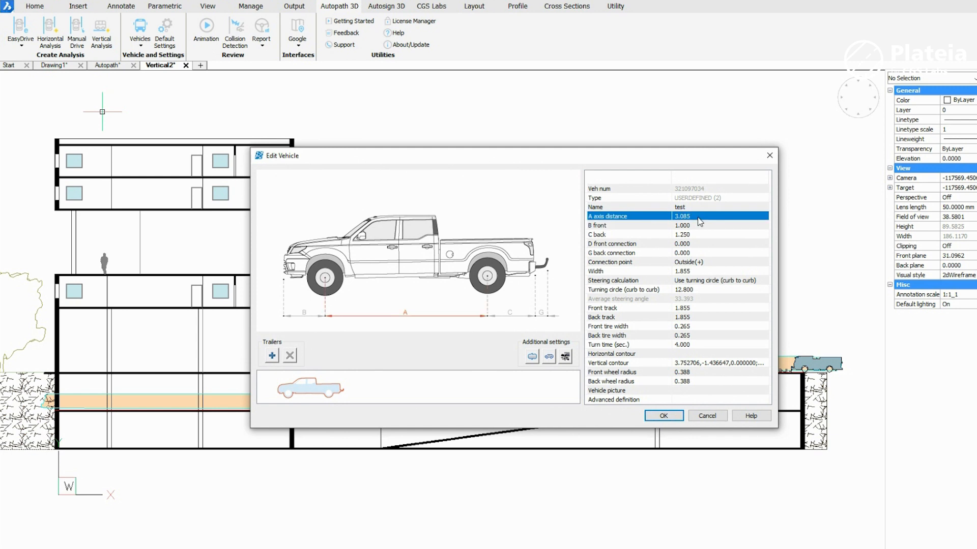
left_click(678, 225)
type("1.200")
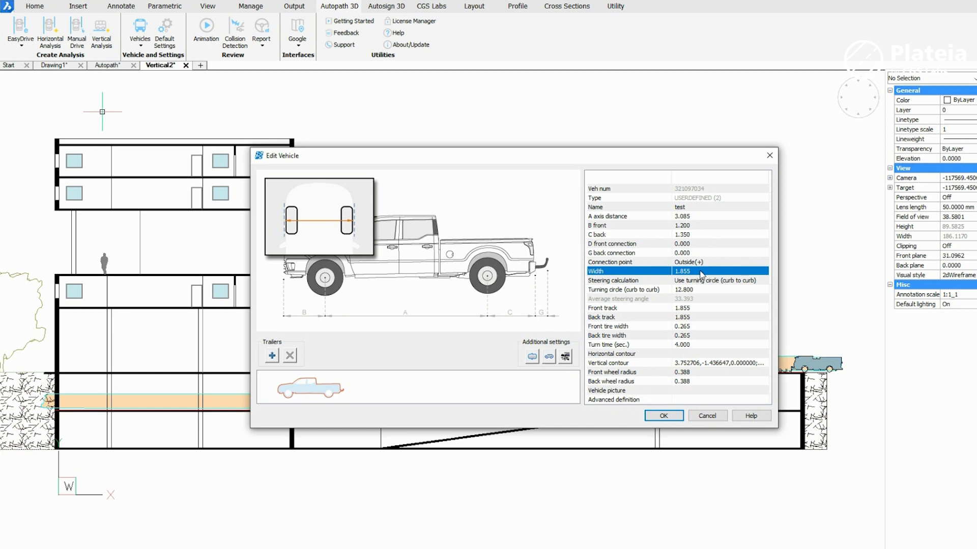
Set the test pickup's width and front and back tracks to 2.000.
type("2.000")
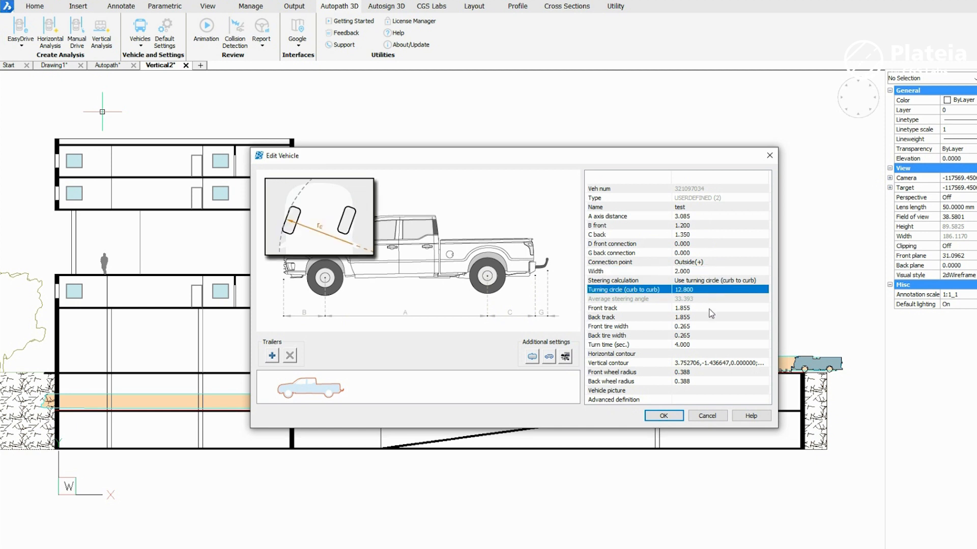
left_click(626, 308)
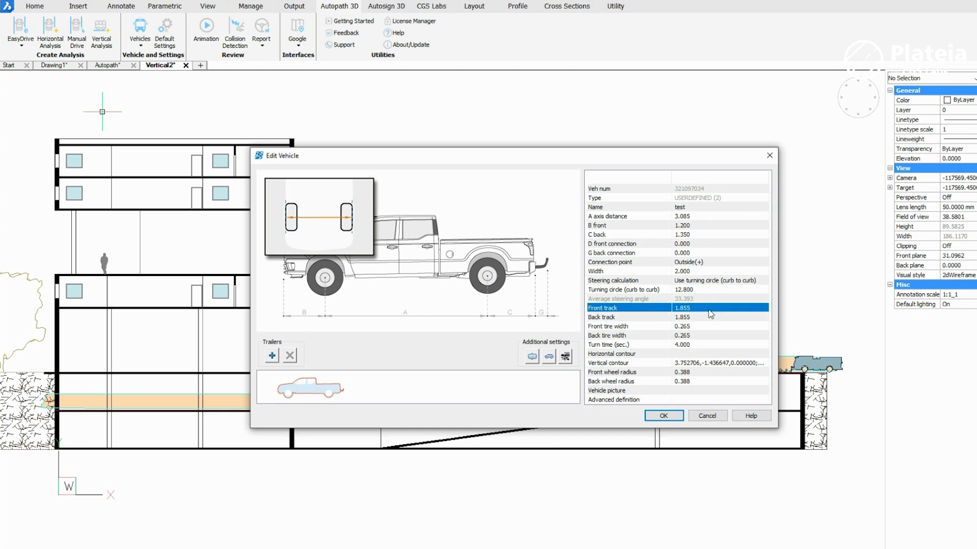
left_click(719, 307)
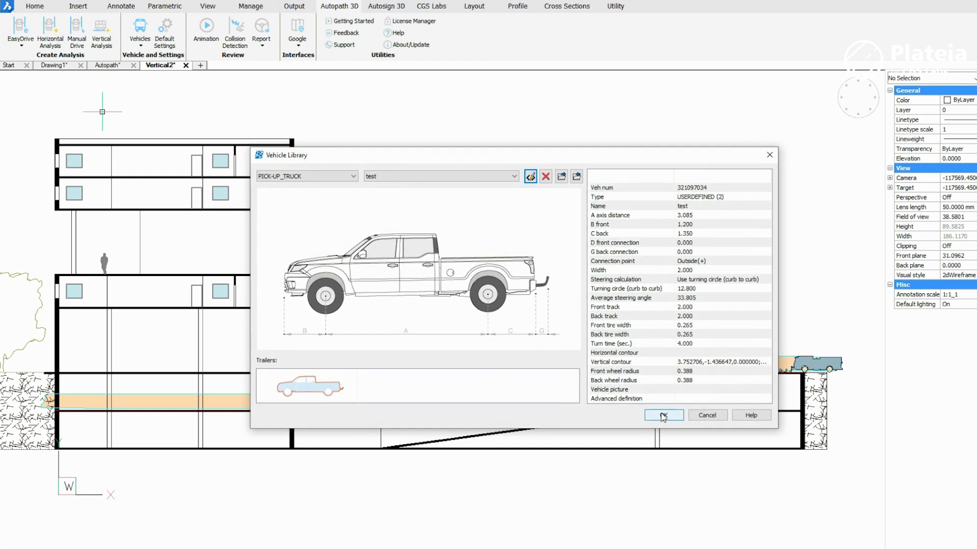
Save the test pickup and run a vertical analysis with it on the ramp route.
left_click(661, 415)
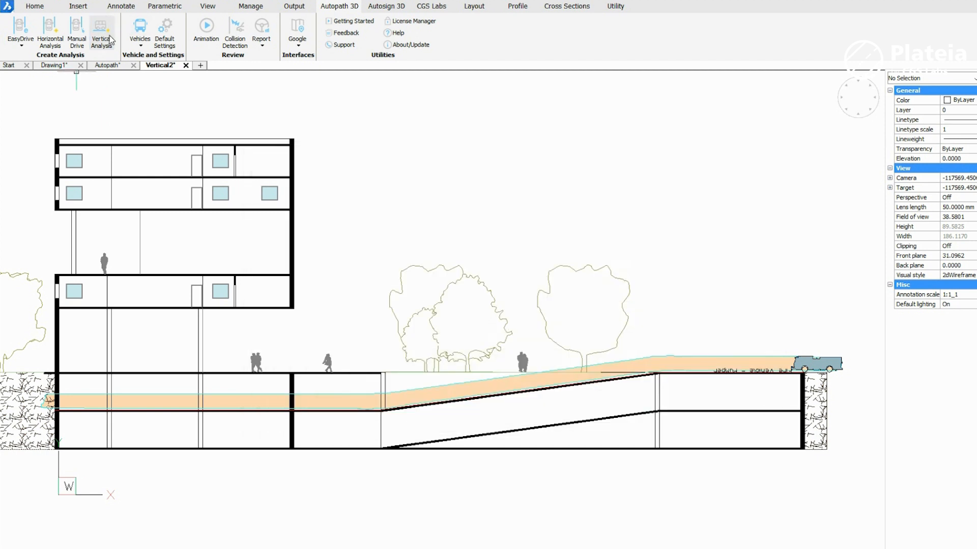
left_click(100, 32)
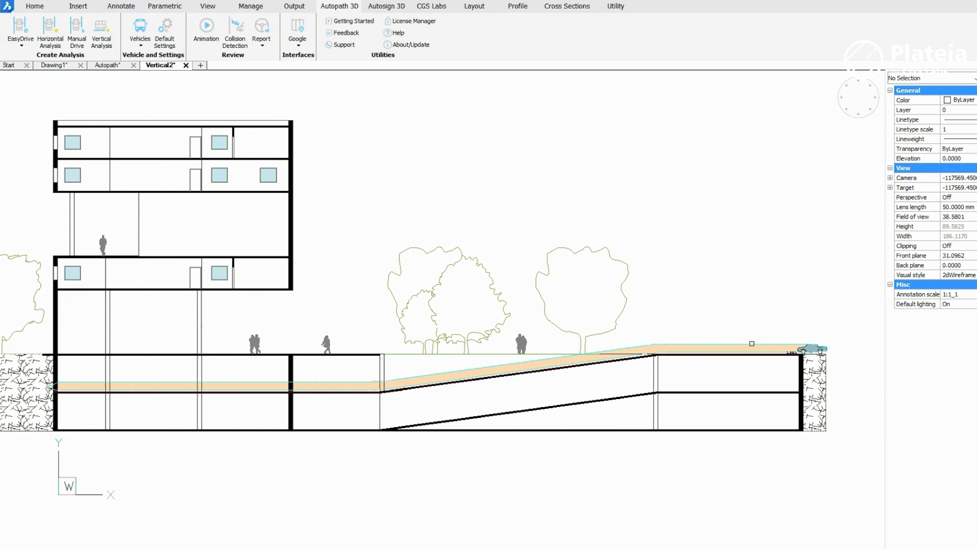
Animate the test pickup driving down the ramp, then close the animation.
left_click(207, 29)
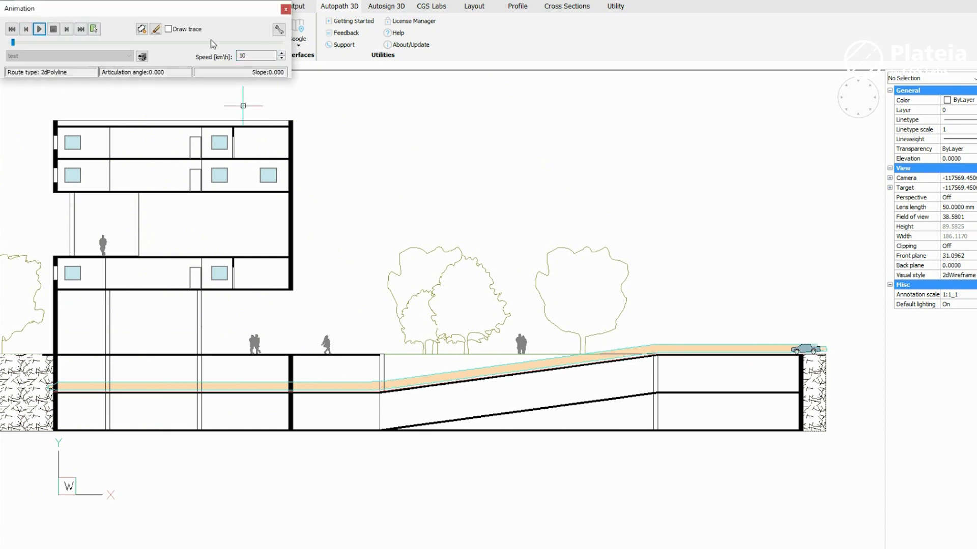
left_click(281, 52)
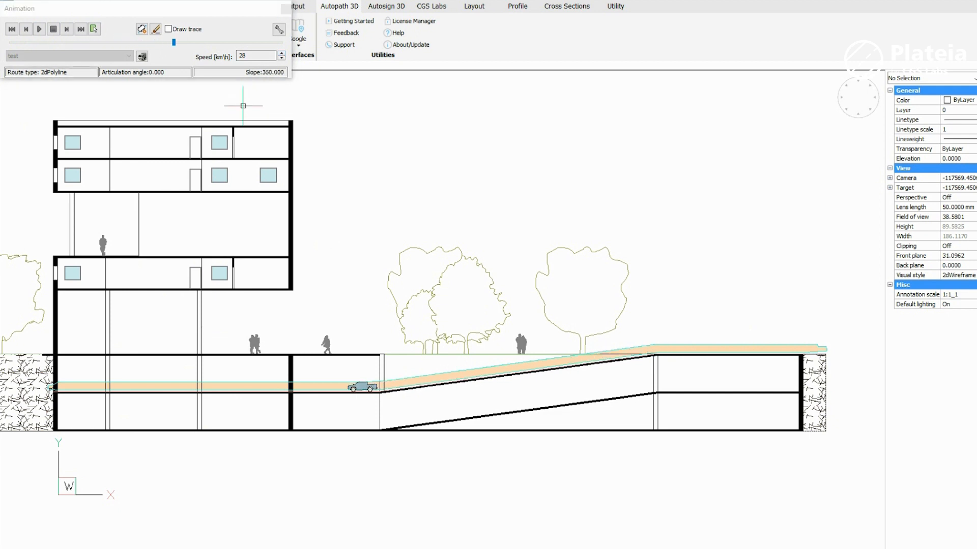
left_click(38, 29)
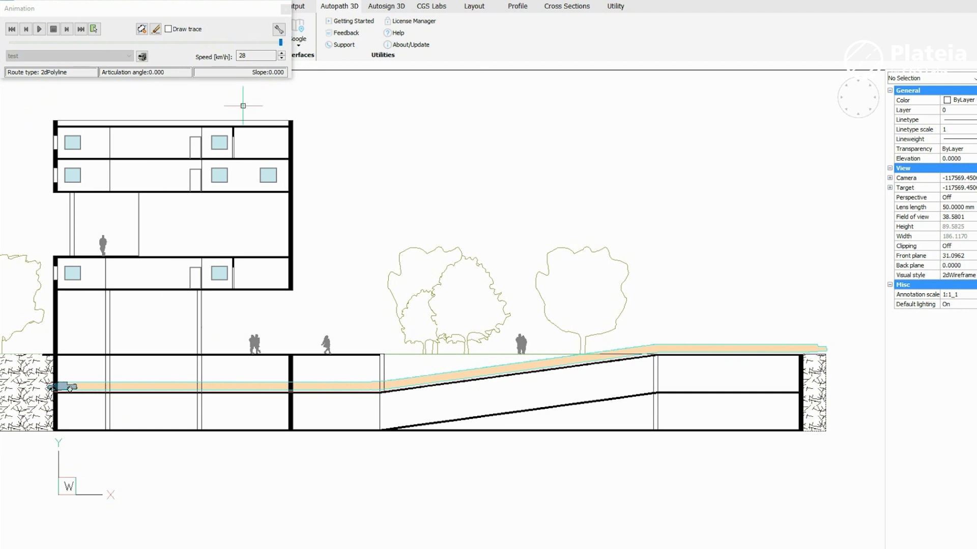
mouse_move(78, 100)
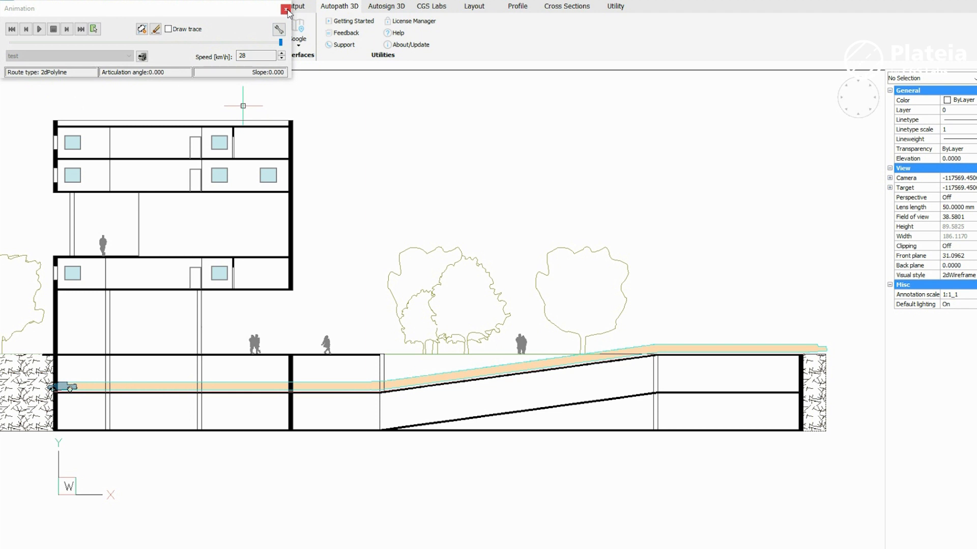
left_click(285, 11)
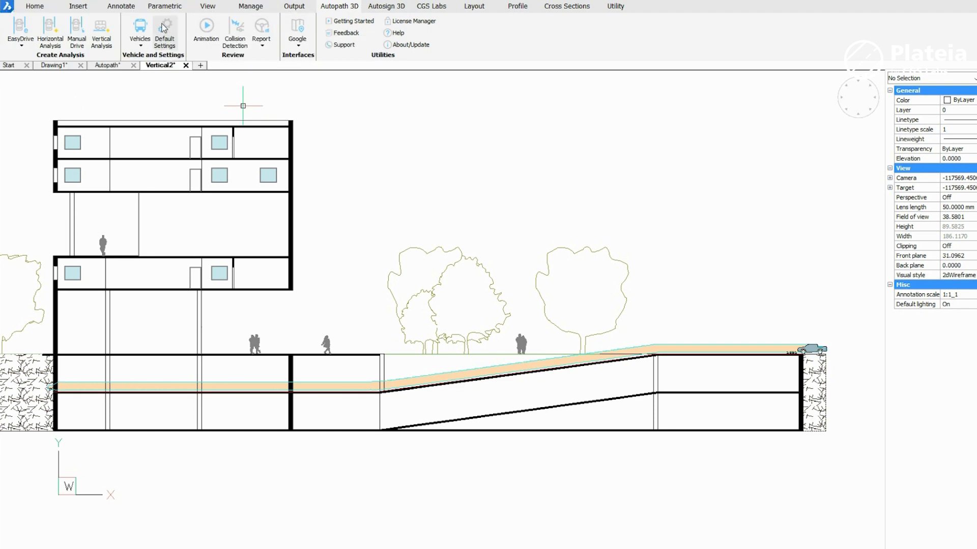
In Default Settings, Vertical Reports, change vehicle outer edge area colour from Green to Yellow.
left_click(164, 29)
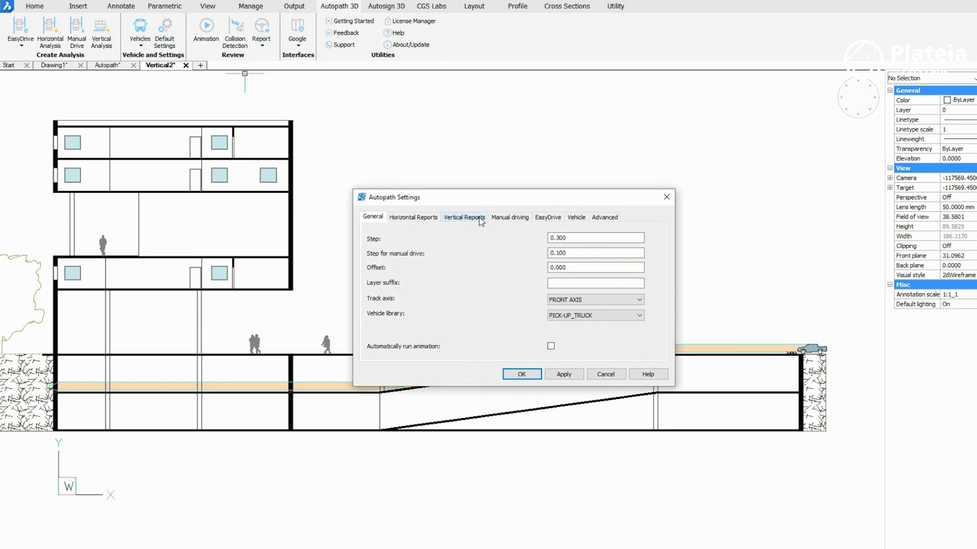
left_click(464, 217)
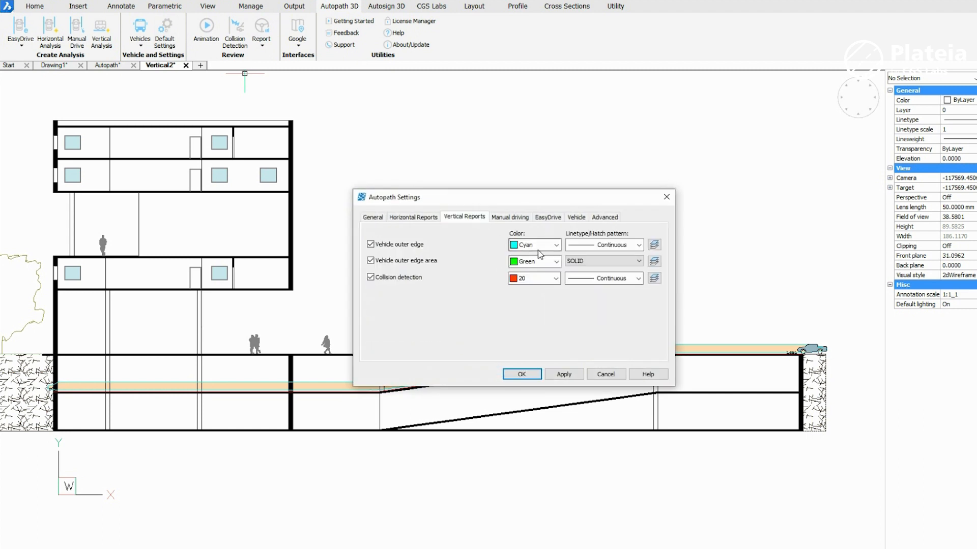
left_click(555, 261)
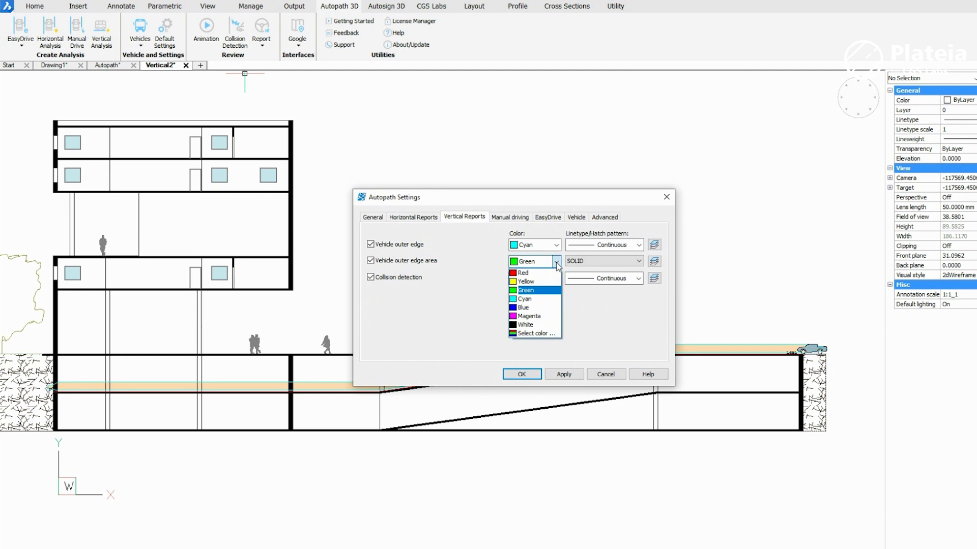
left_click(525, 281)
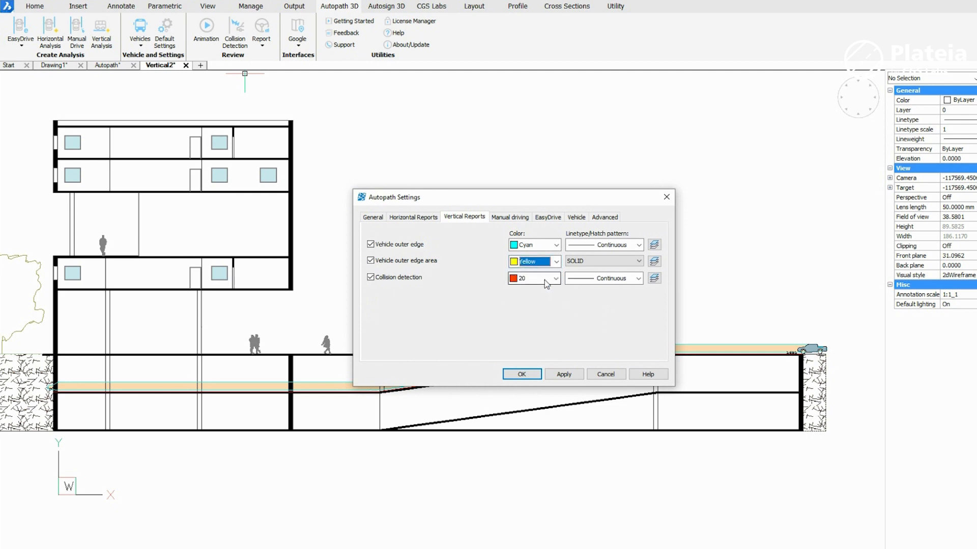